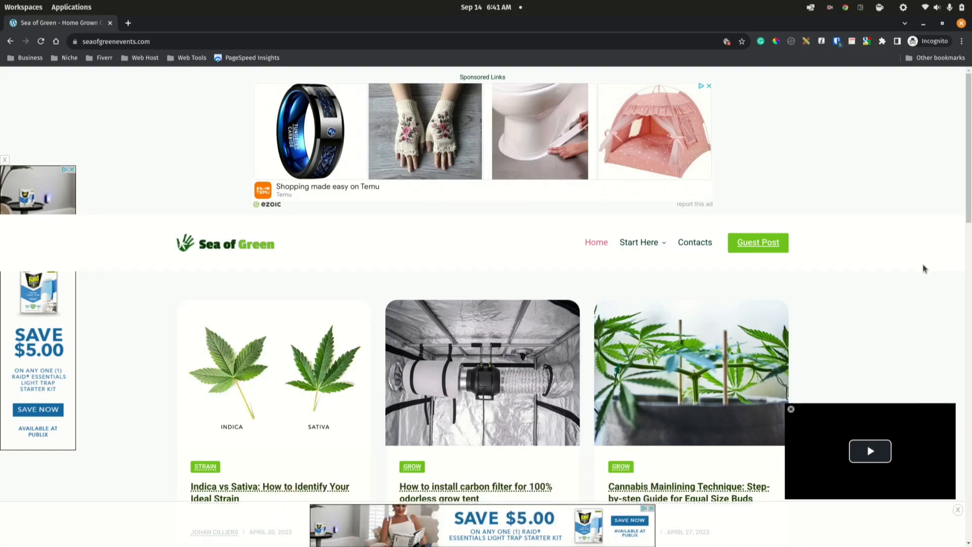
mouse_move(942, 212)
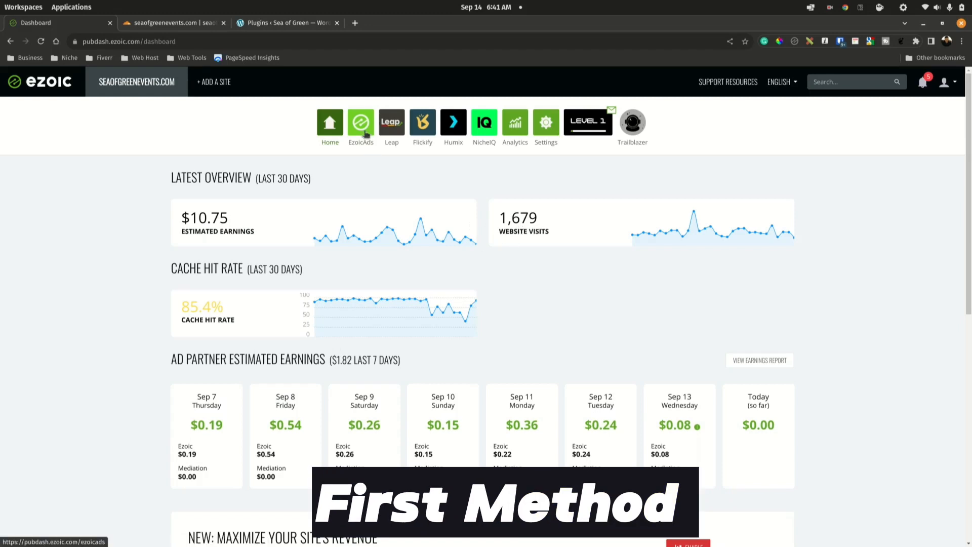
Step: Reach the Ezoic Ads Split Testing page listing Desktop, Tablet and Mobile at 100%
click(361, 122)
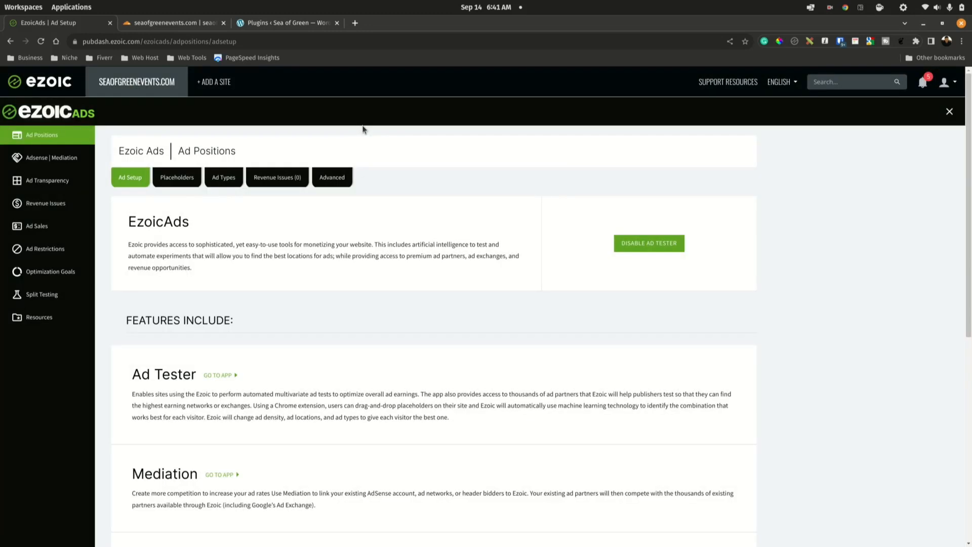
mouse_move(43, 243)
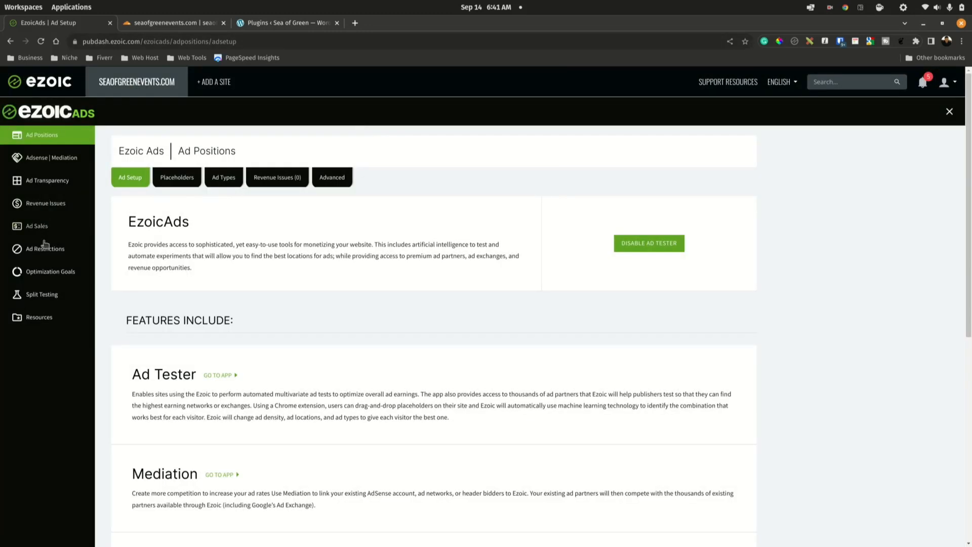
mouse_move(35, 295)
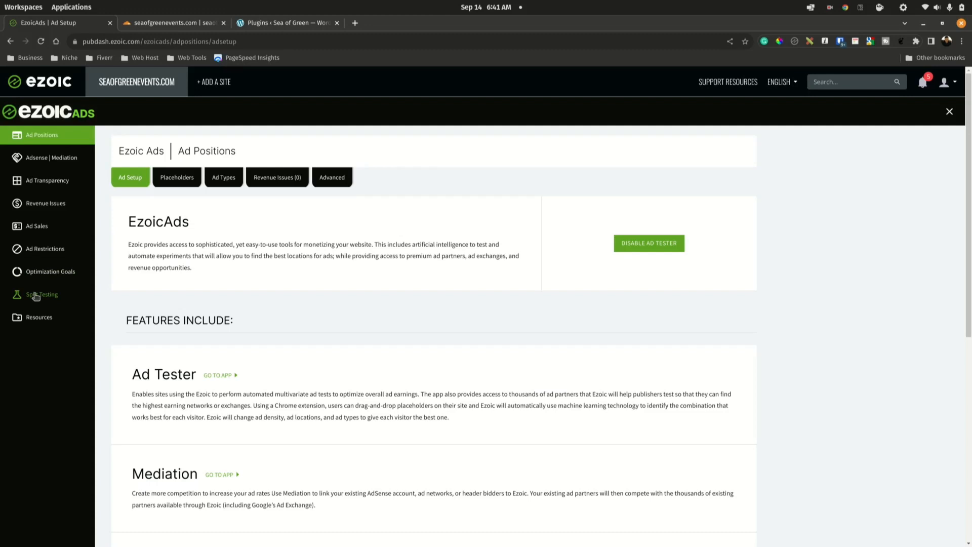
click(42, 293)
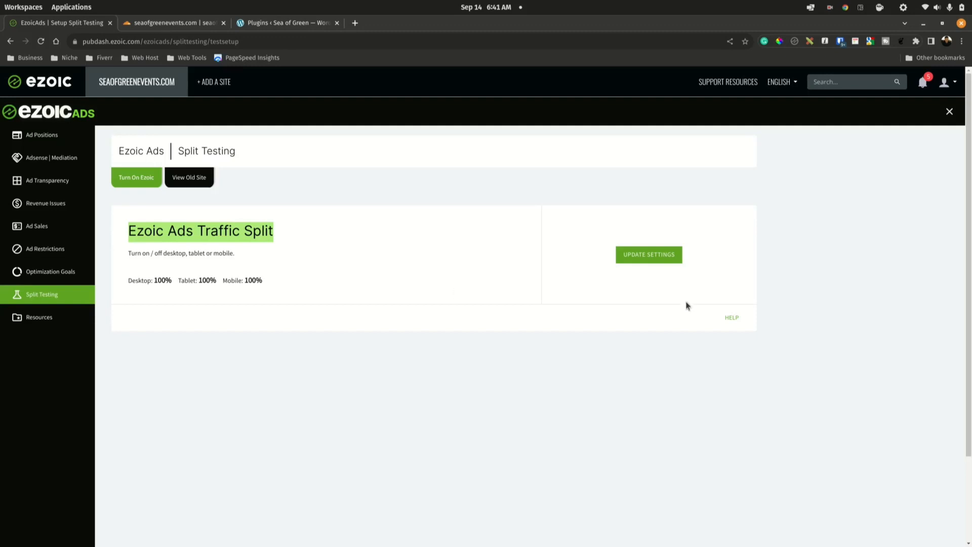
Step: In Update Settings, switch ads off for all devices, ending with Mobile
click(649, 255)
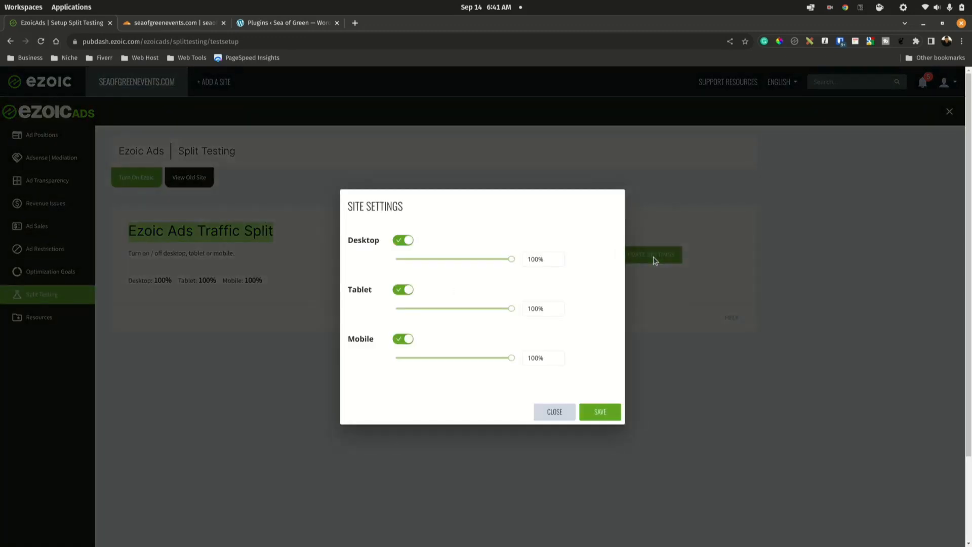
mouse_move(581, 247)
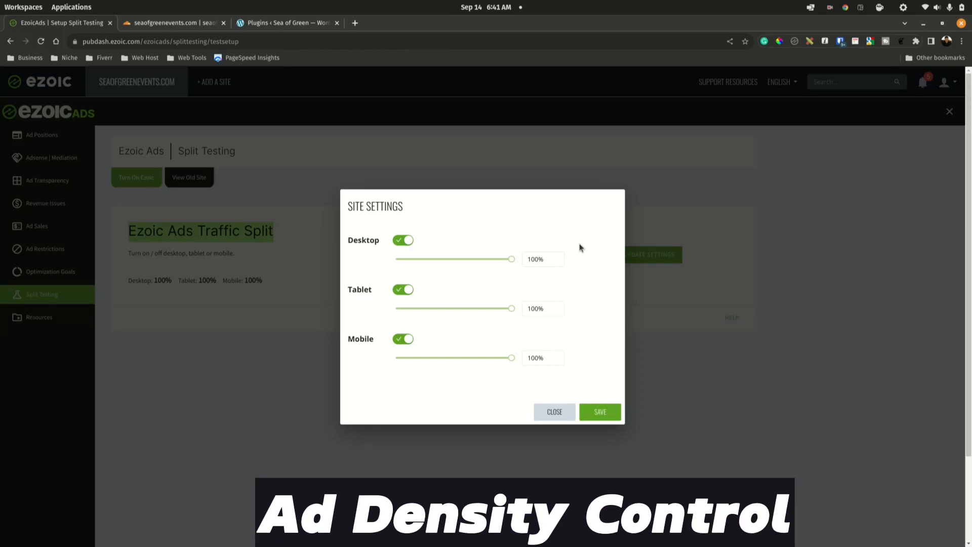
mouse_move(419, 263)
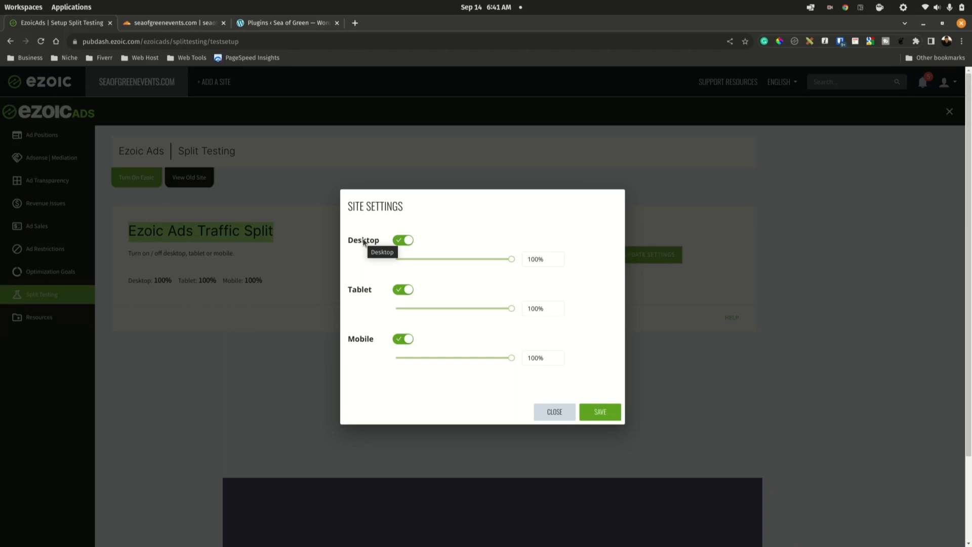
mouse_move(362, 344)
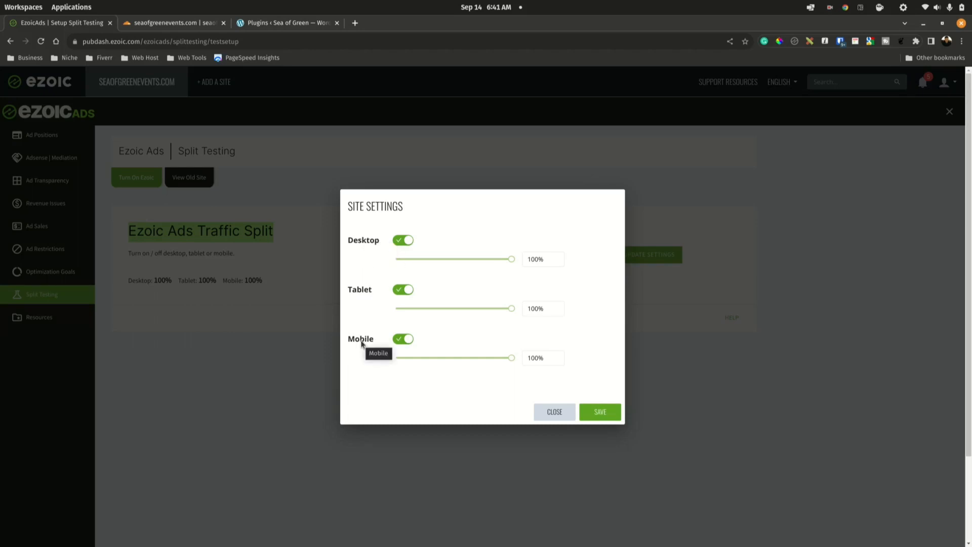
mouse_move(440, 200)
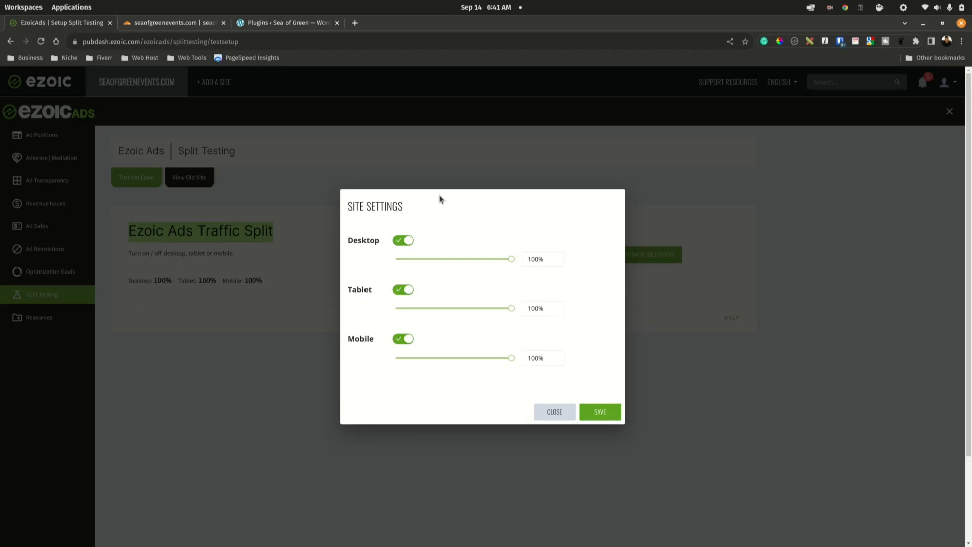
mouse_move(387, 243)
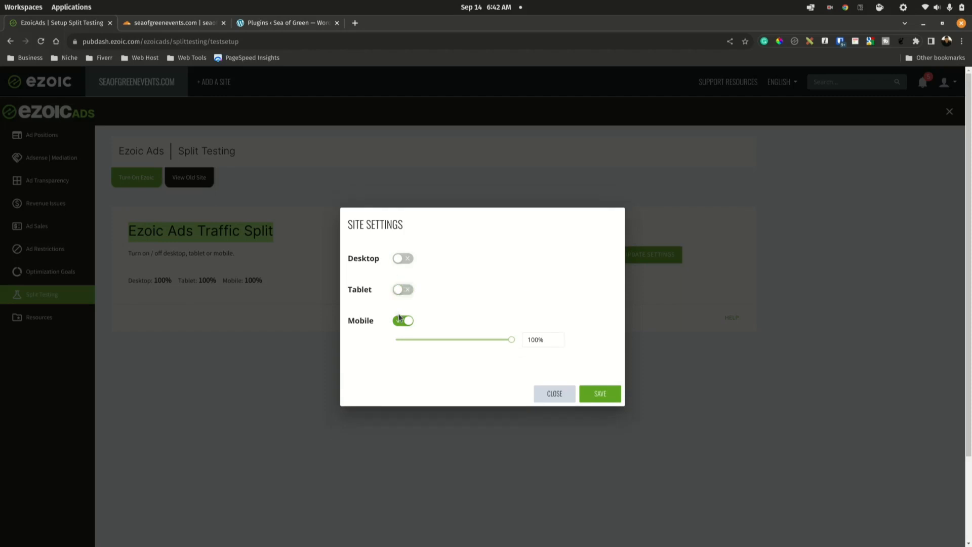
click(599, 393)
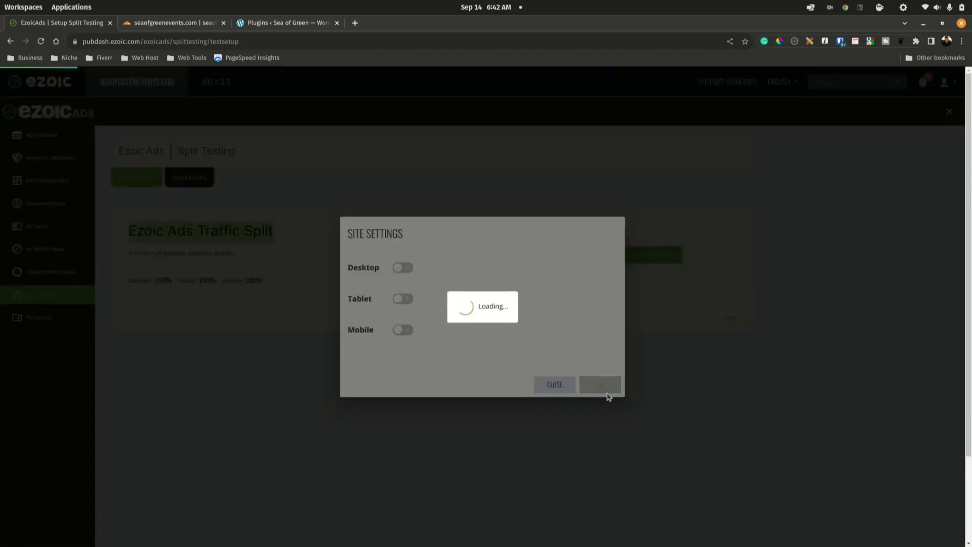
Step: Save the all-devices-off split so the card reads Desktop OFF, Tablet OFF, Mobile OFF
click(599, 385)
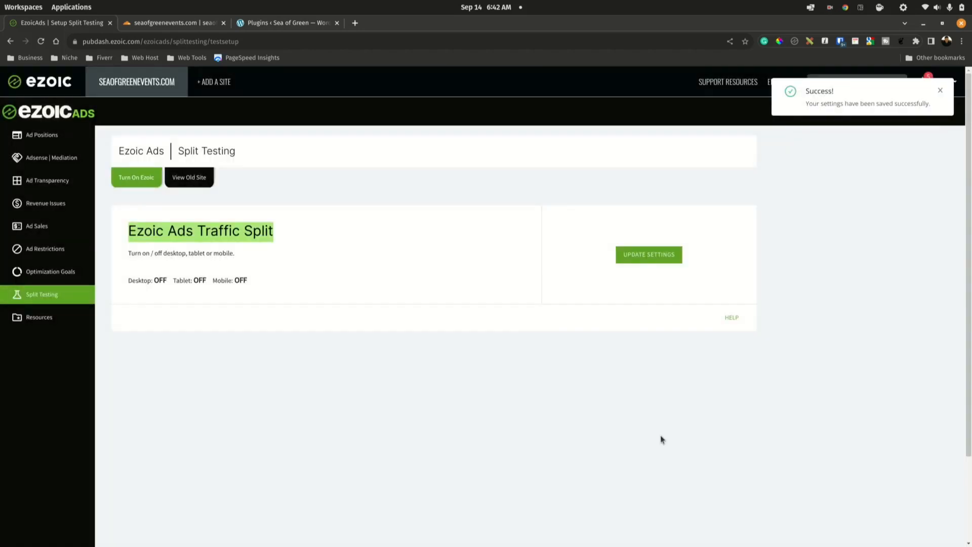
mouse_move(593, 426)
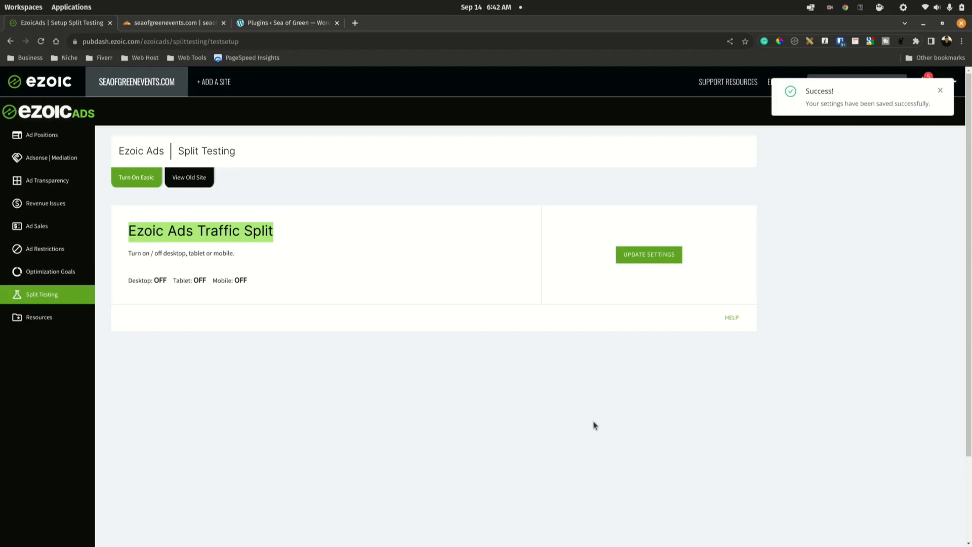
click(940, 90)
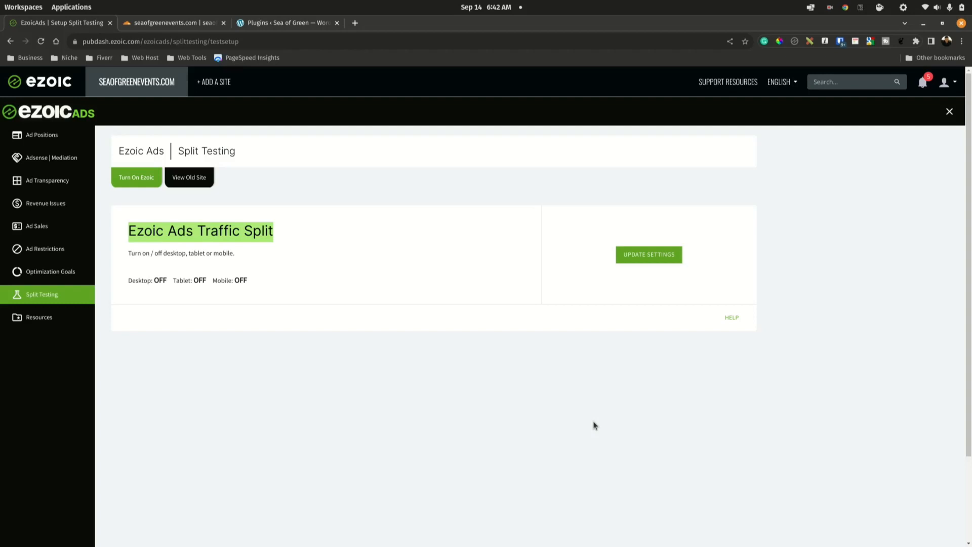
Step: Turn Ezoic ads back to 100% on all devices and go to the Home overview
click(649, 255)
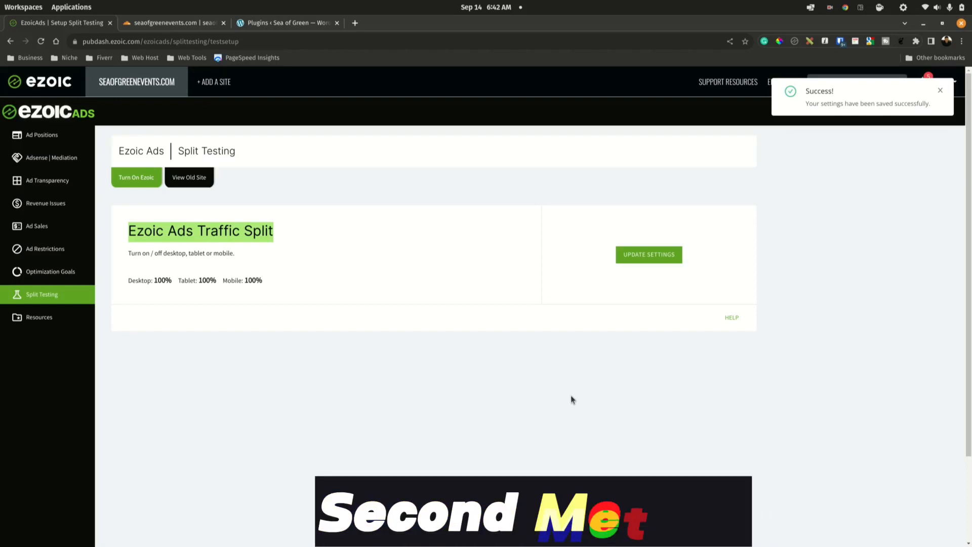
click(940, 90)
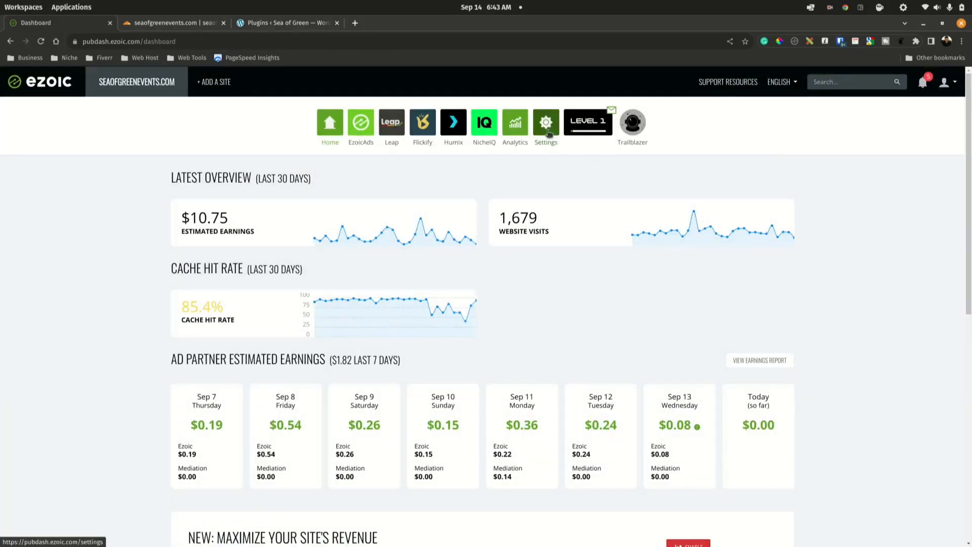
Step: Reach Settings > Connection > Site Integration showing the Cloudflare integration
click(546, 122)
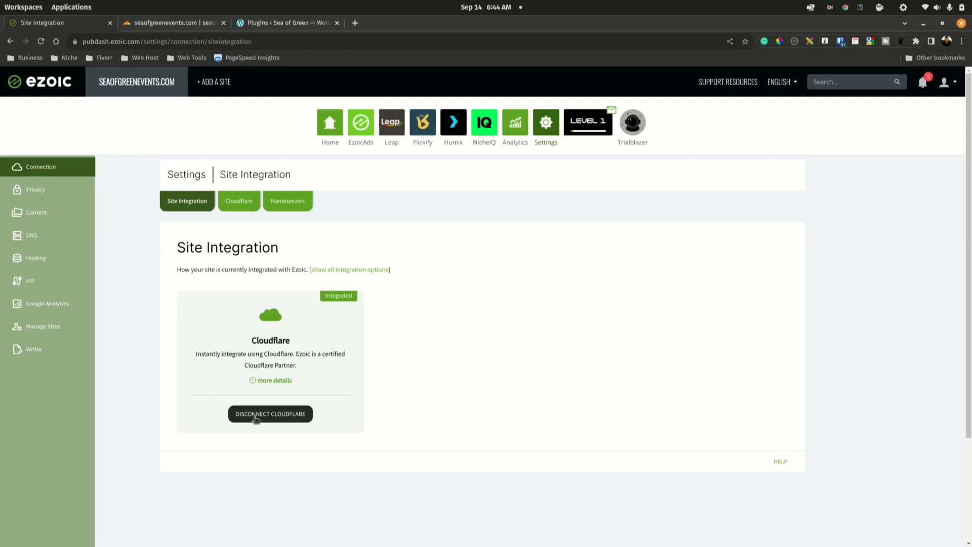
Step: Disconnect Cloudflare from seaofgreenevents.com, confirm it, and move to the Cloudflare dashboard
click(271, 413)
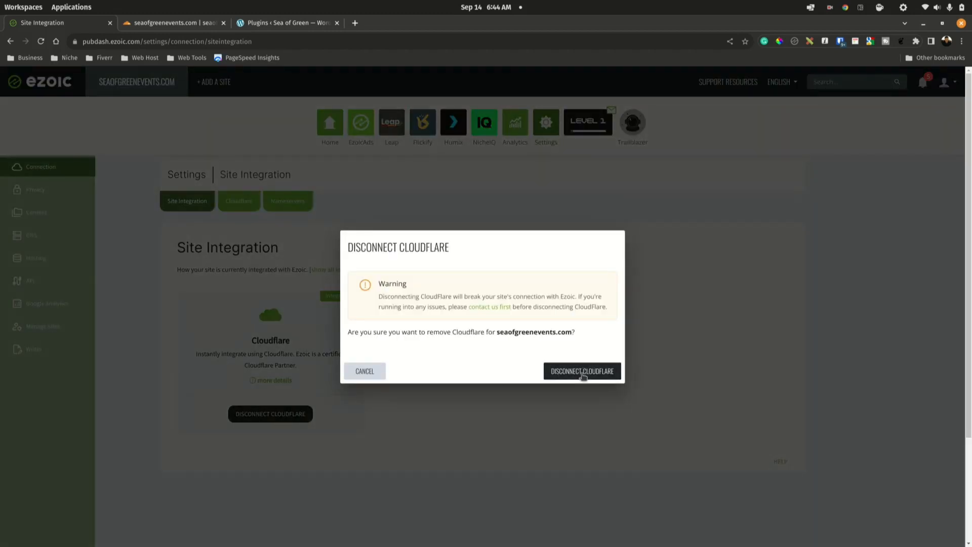
click(582, 371)
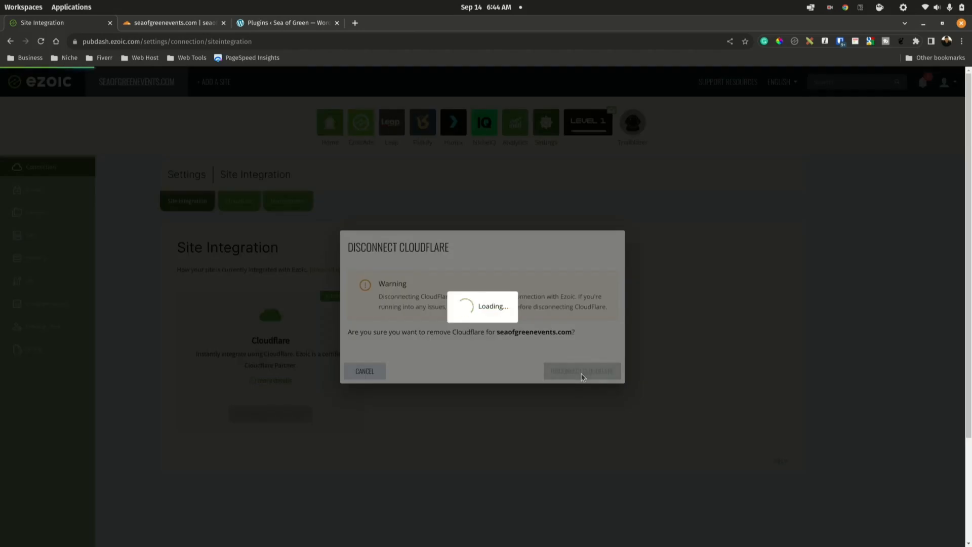
click(583, 371)
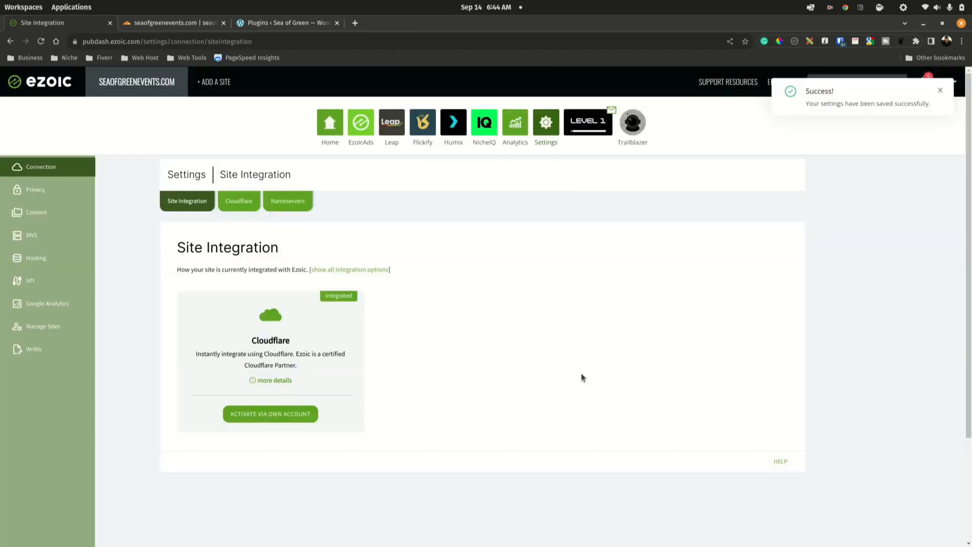
mouse_move(430, 231)
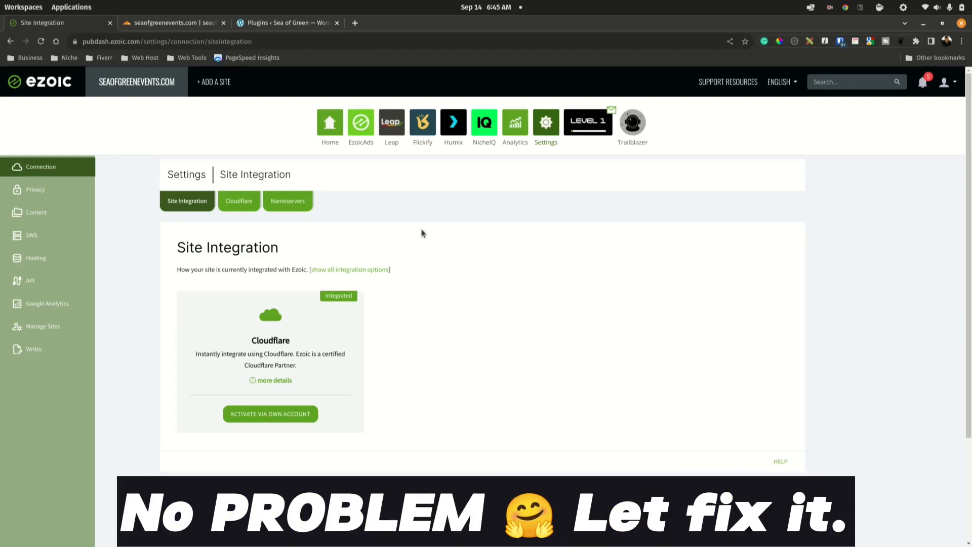
mouse_move(295, 99)
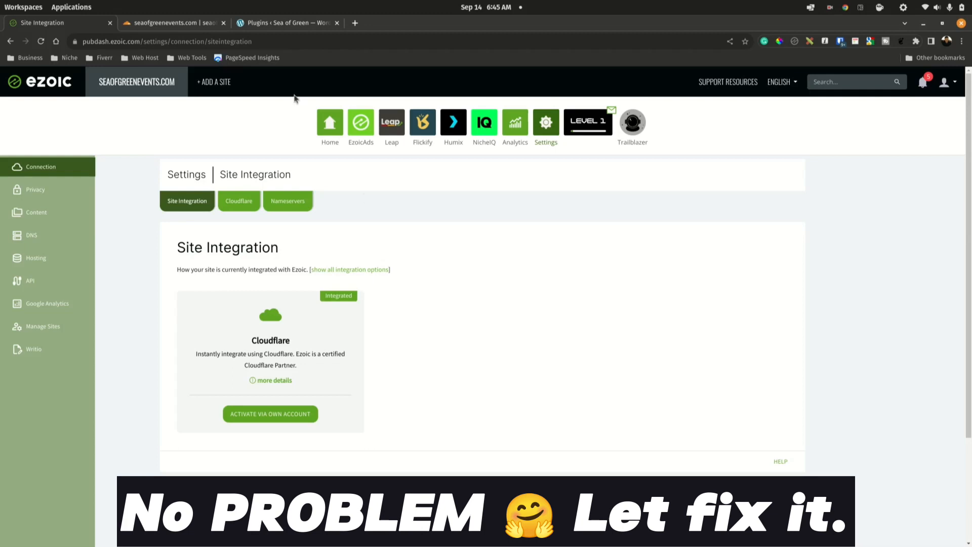
click(167, 22)
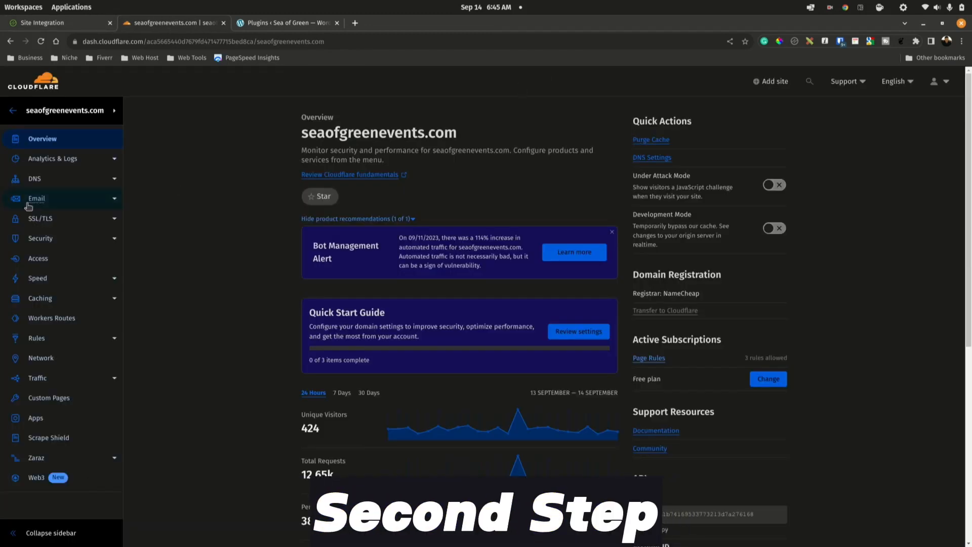
Step: Show the DNS Records list for seaofgreenevents.com (A, CNAME, MX, TXT)
click(35, 178)
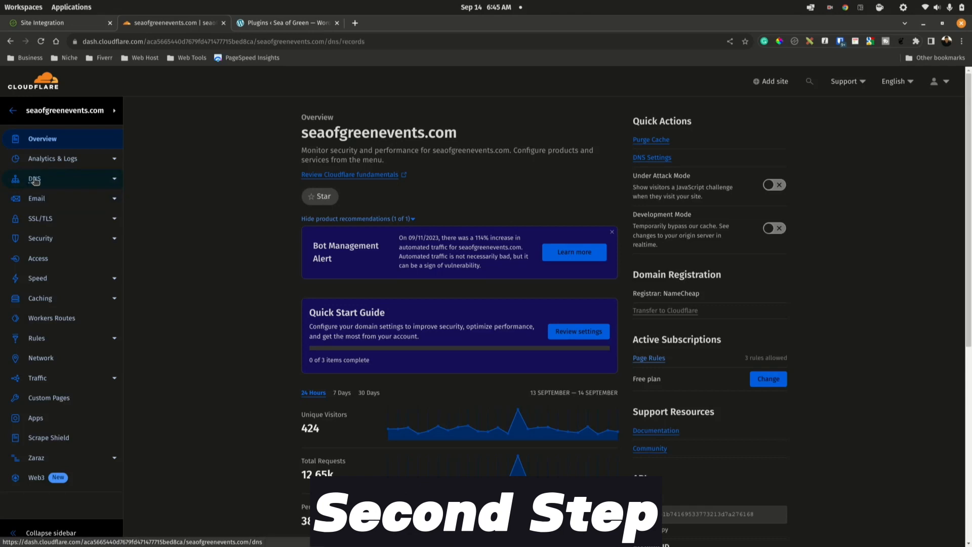
click(35, 178)
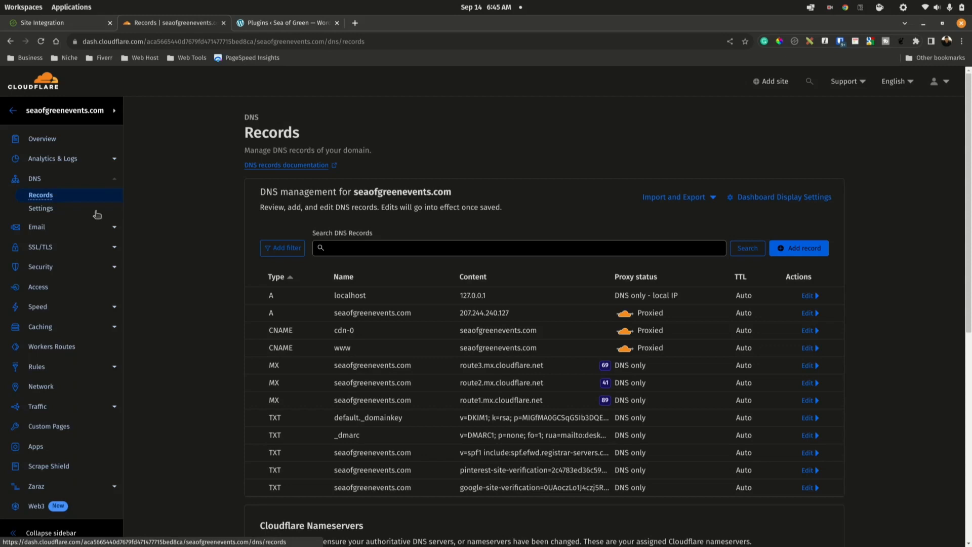
mouse_move(263, 302)
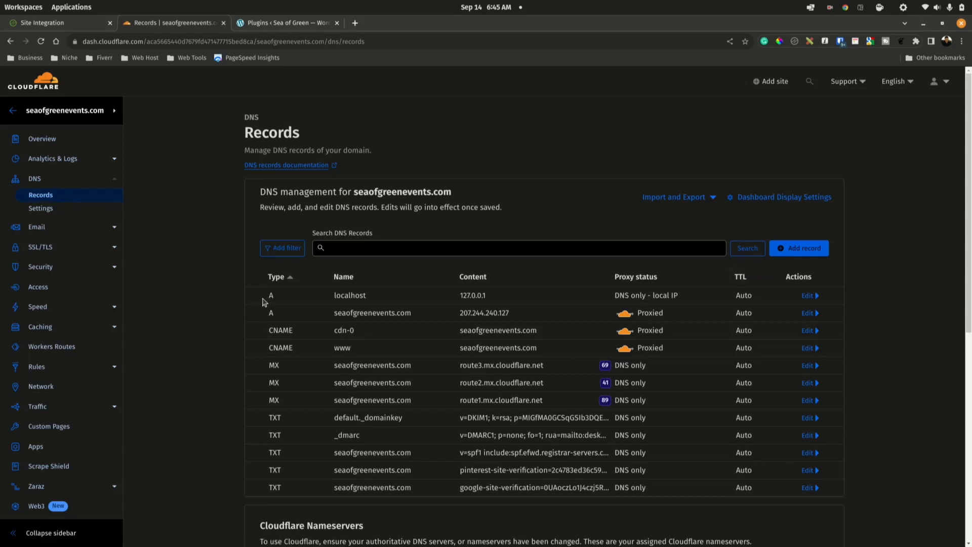
mouse_move(500, 310)
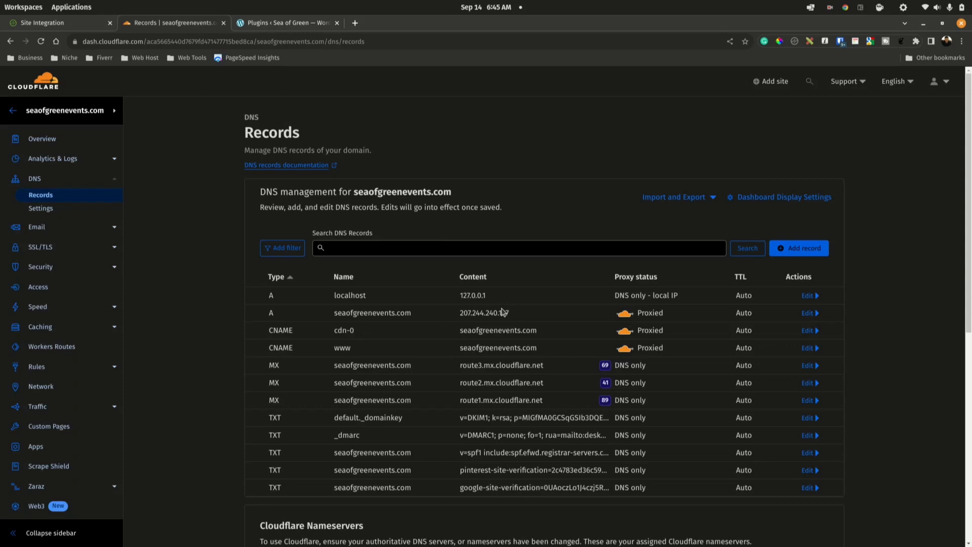
mouse_move(537, 318)
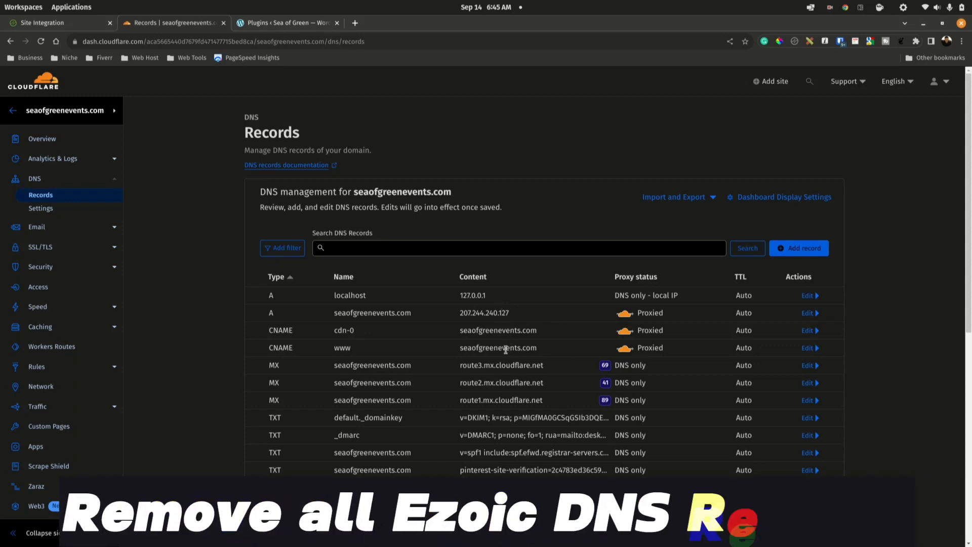
mouse_move(268, 313)
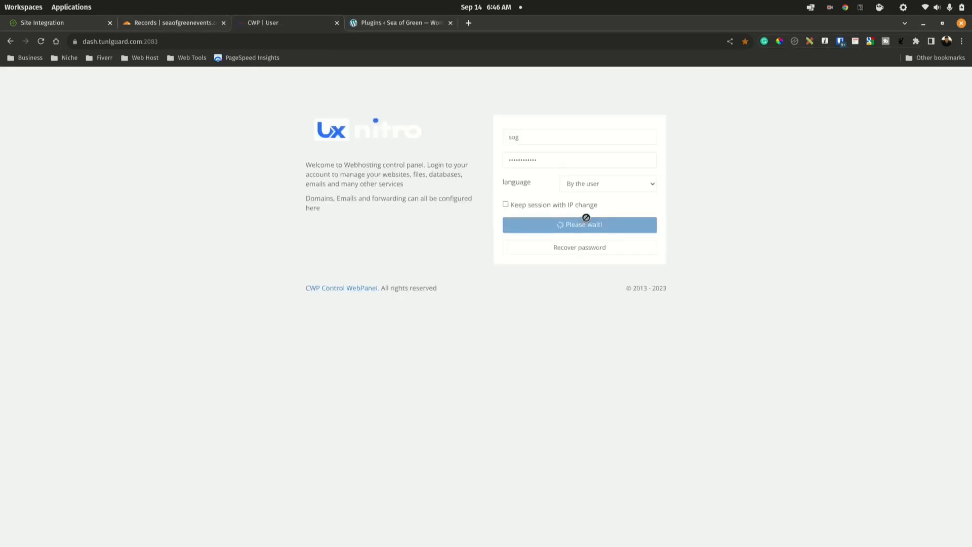
Step: Log into CWP, select server IP 207.244.240.127, and return to Cloudflare DNS records
click(579, 224)
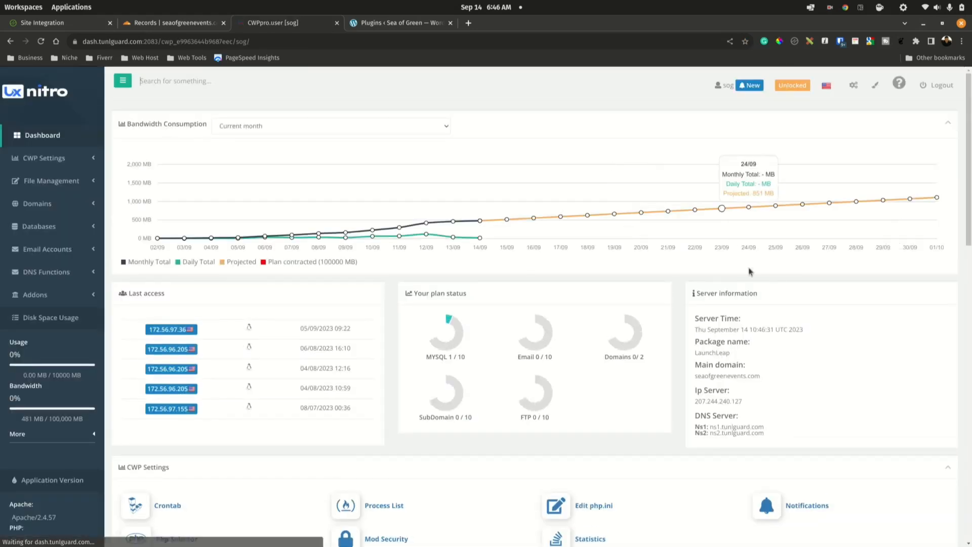
mouse_move(744, 403)
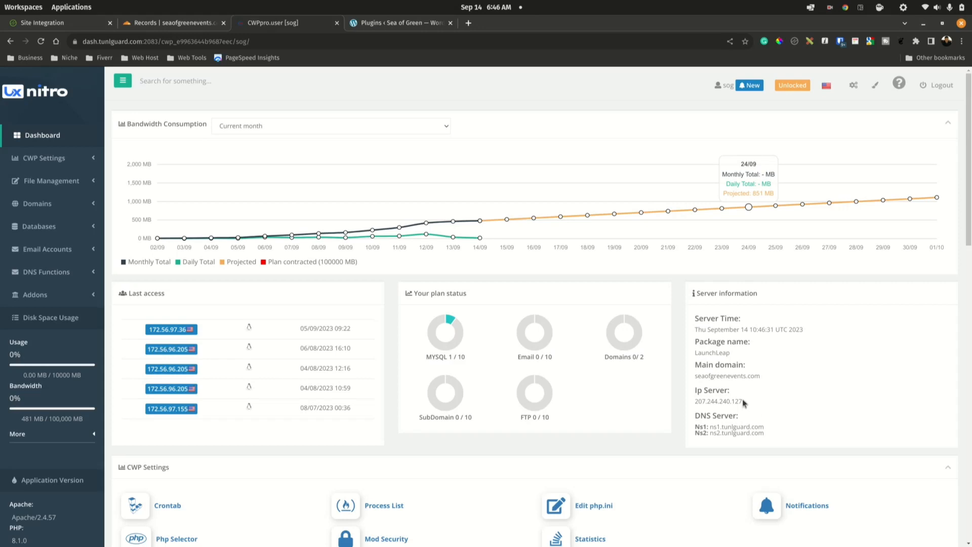
double_click(715, 401)
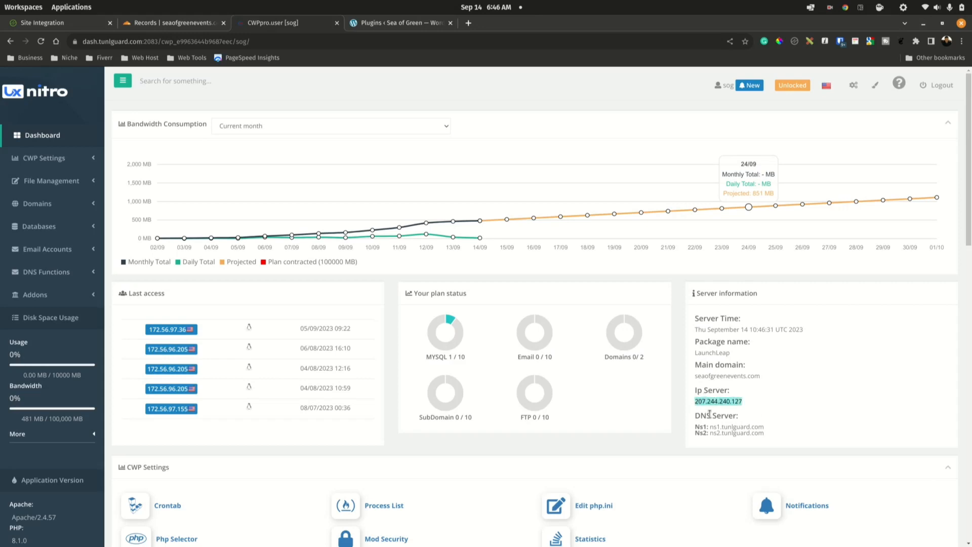
click(172, 22)
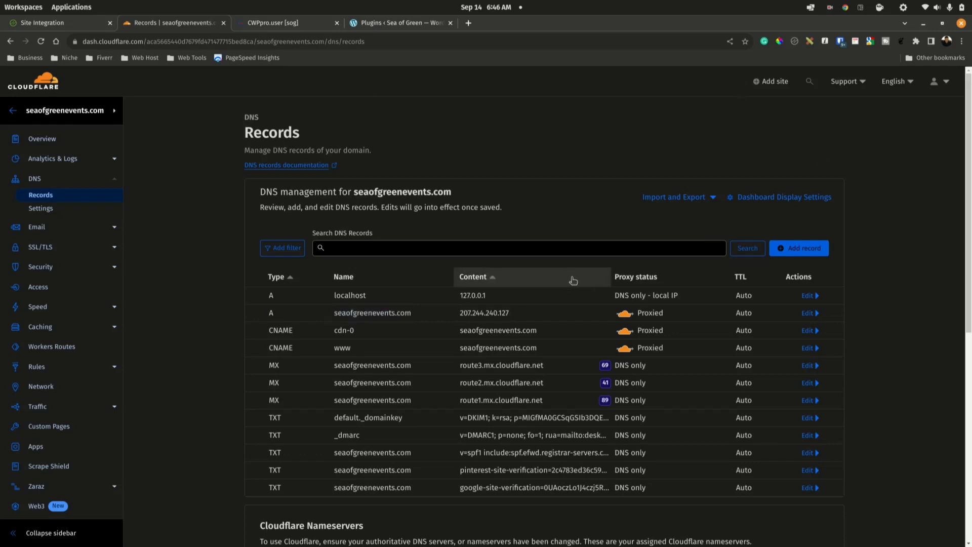
Step: Search the records for 207.244.240.127 to verify the root A record, then select cdn-0
key(ctrl+f)
text(207.244.240.127)
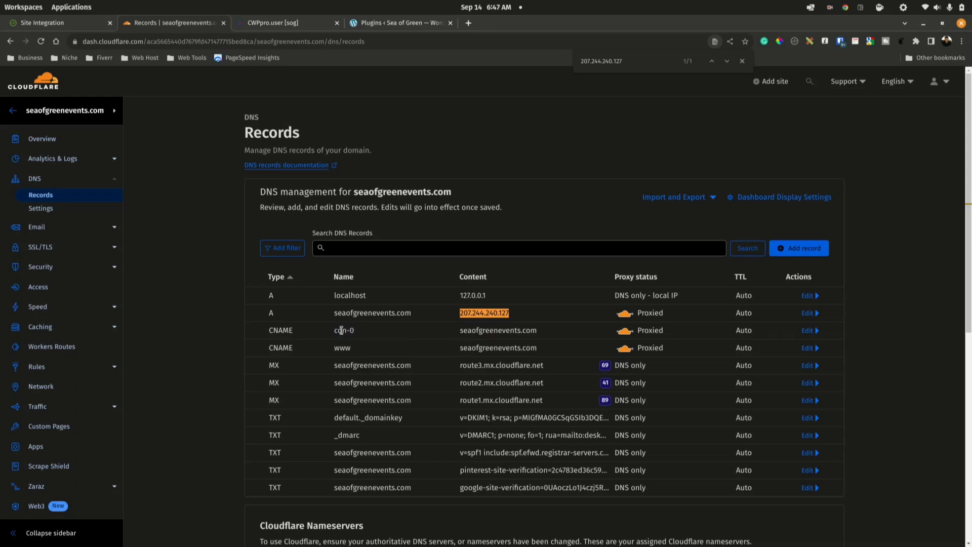
double_click(344, 330)
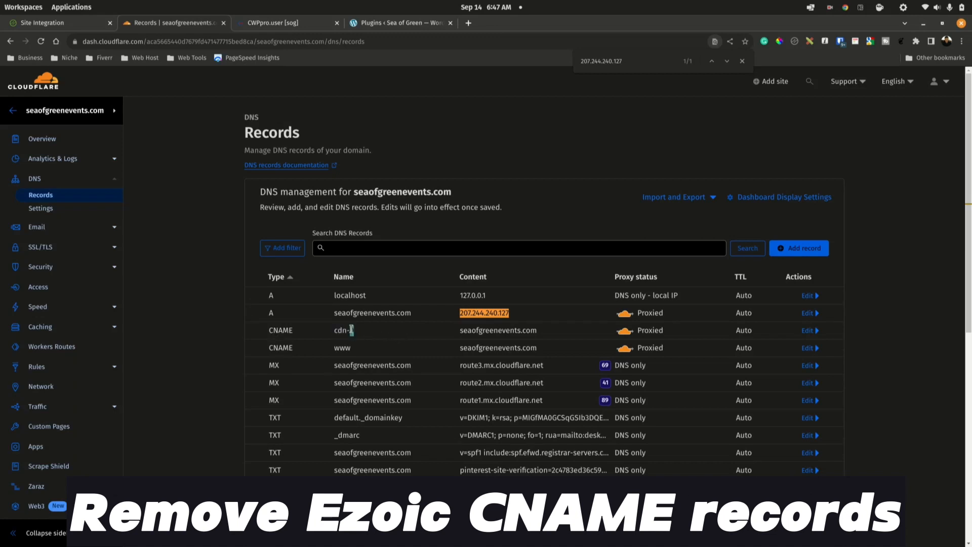
double_click(340, 330)
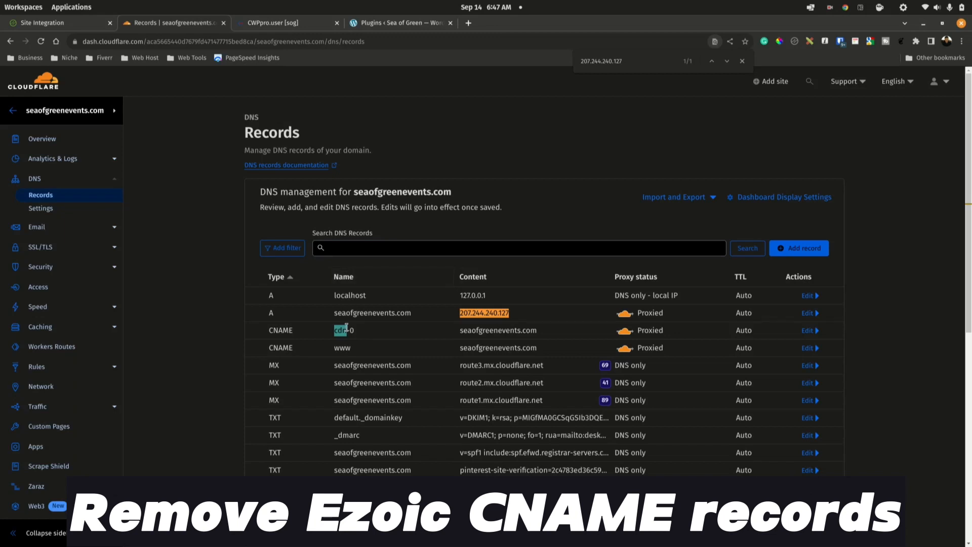
Step: Delete the cdn-0 Ezoic CNAME record and confirm the deletion
click(807, 330)
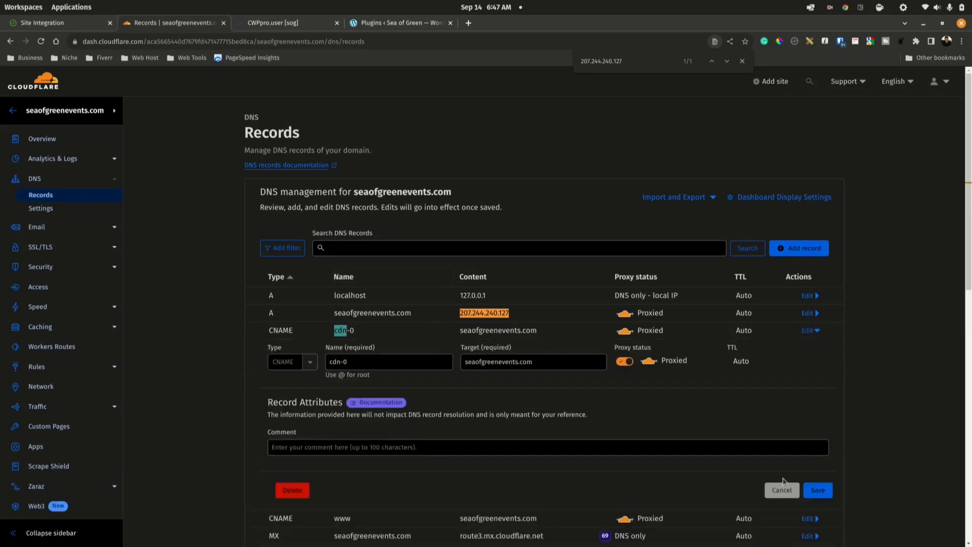
click(292, 490)
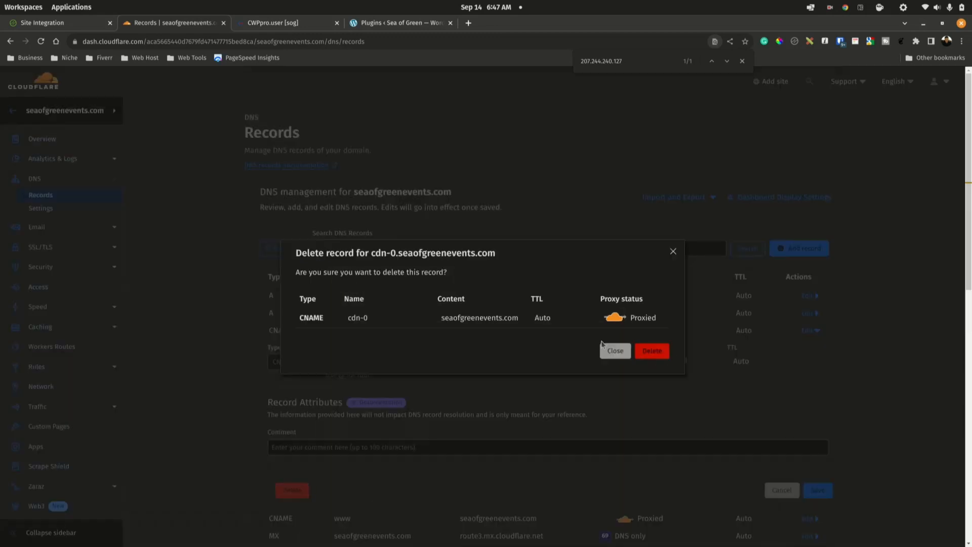
click(652, 350)
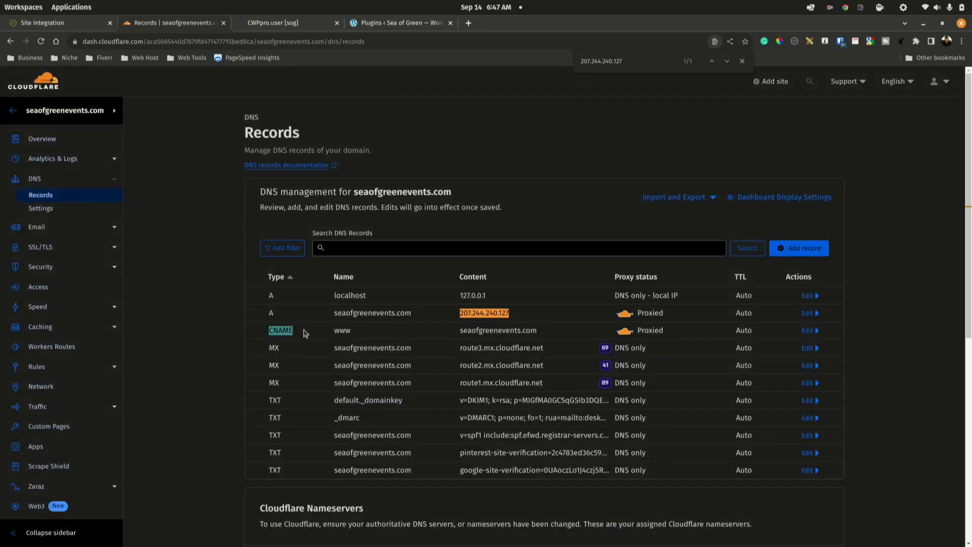
mouse_move(342, 330)
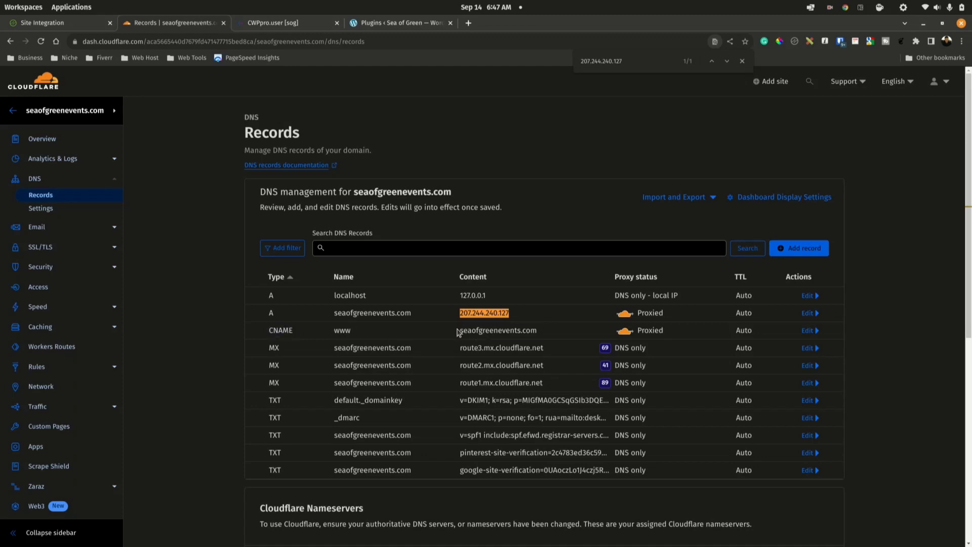
Step: Change the www CNAME into an A record to 207.244.240.127, then move to WordPress plugins
double_click(498, 330)
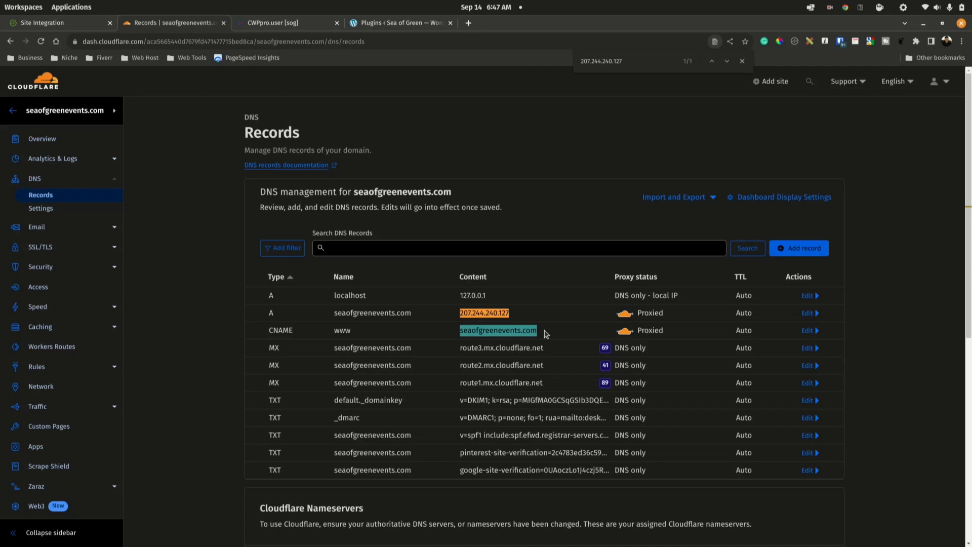
mouse_move(300, 310)
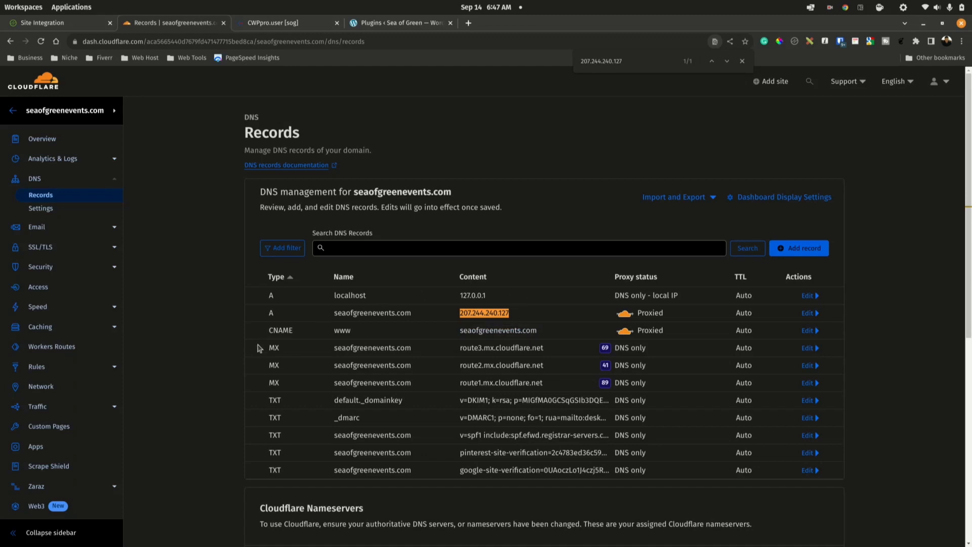
mouse_move(267, 338)
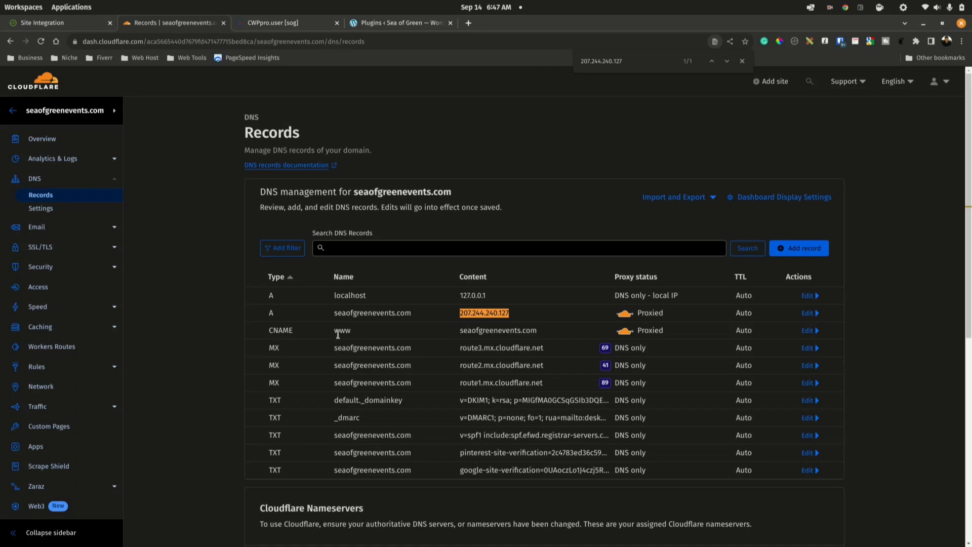
double_click(498, 330)
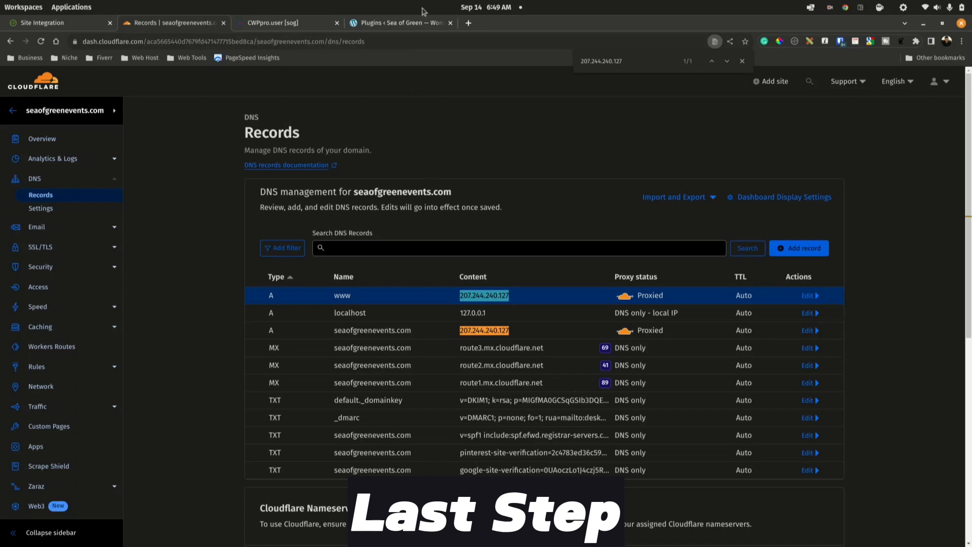
click(400, 23)
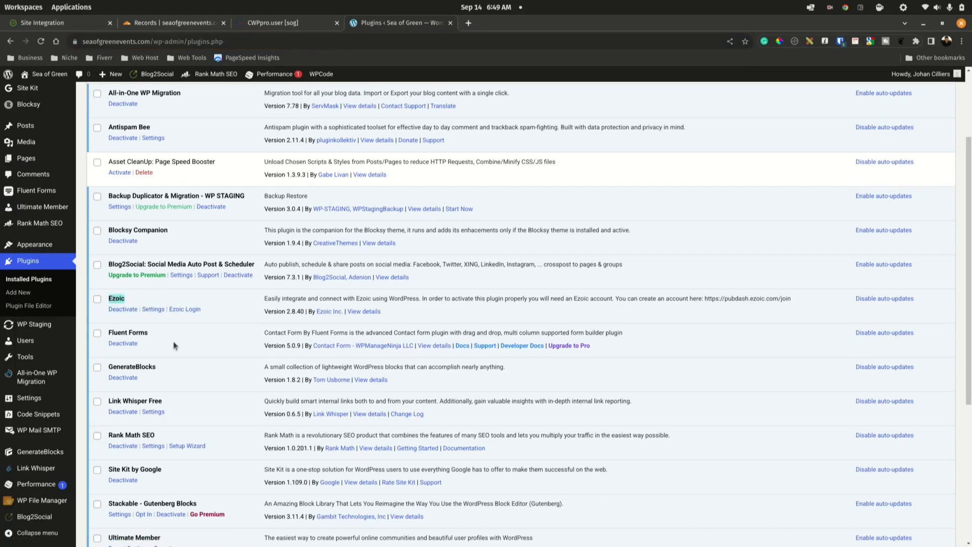
Step: Deactivate the Ezoic plugin from the Installed Plugins list, confirming the 'Plugin deactivated' notice
click(123, 309)
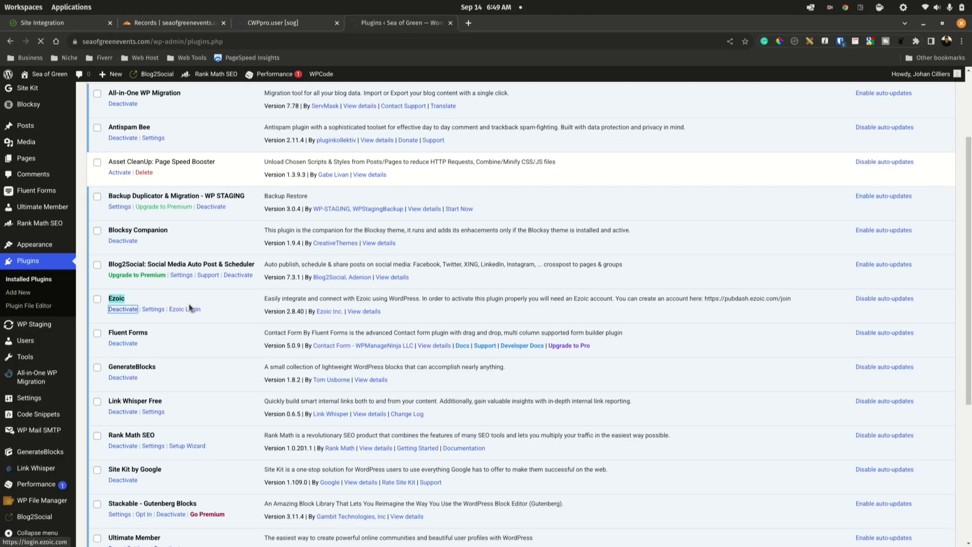
click(122, 309)
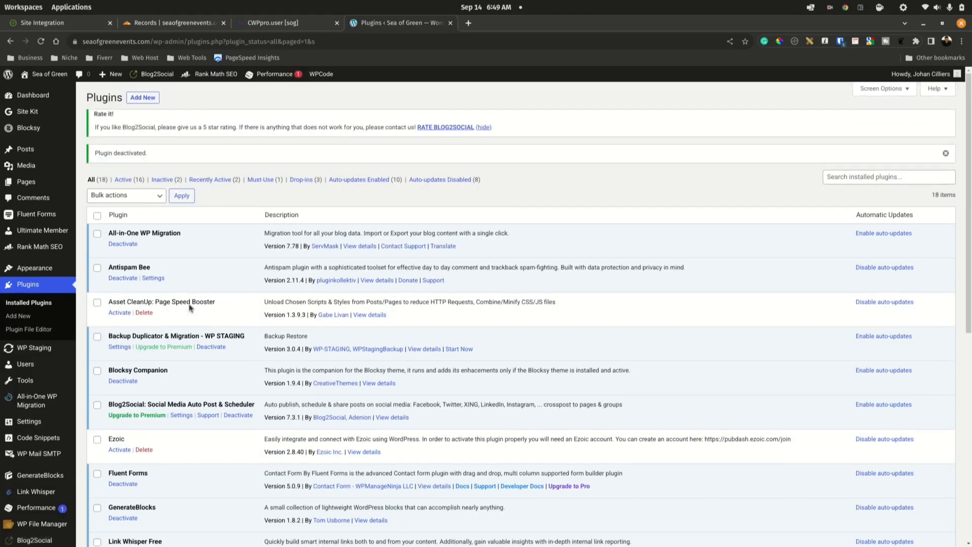